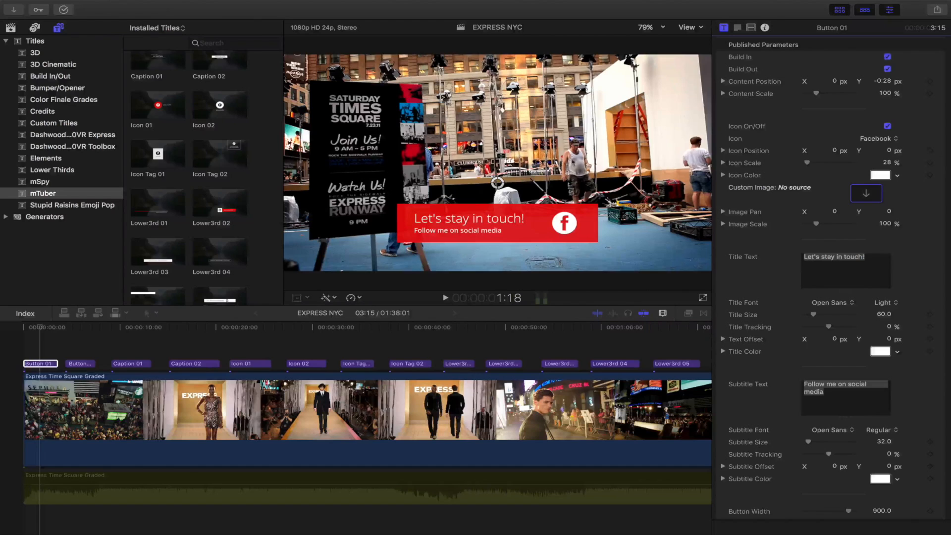
Change the Button 01 title's Icon setting from Facebook to Snapchat in the Title inspector.
scroll(down, 3)
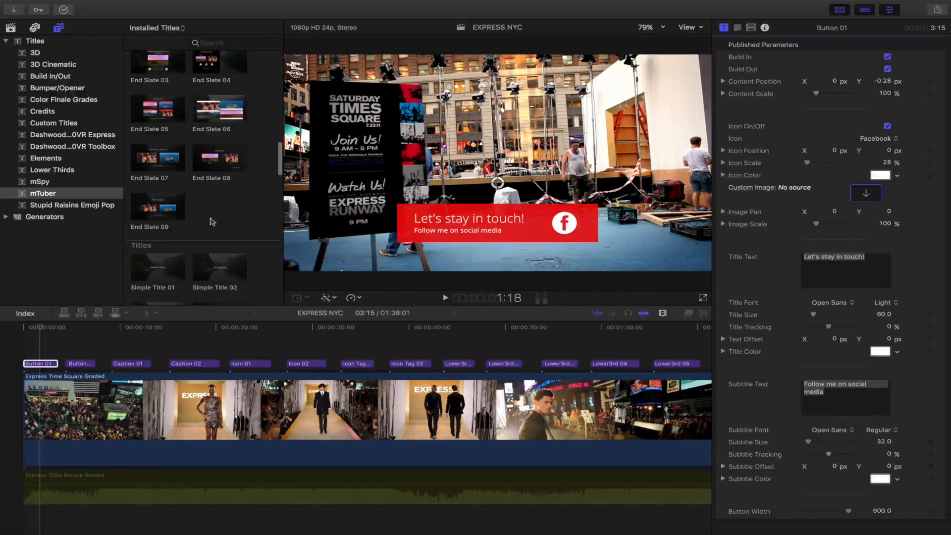
scroll(down, 3)
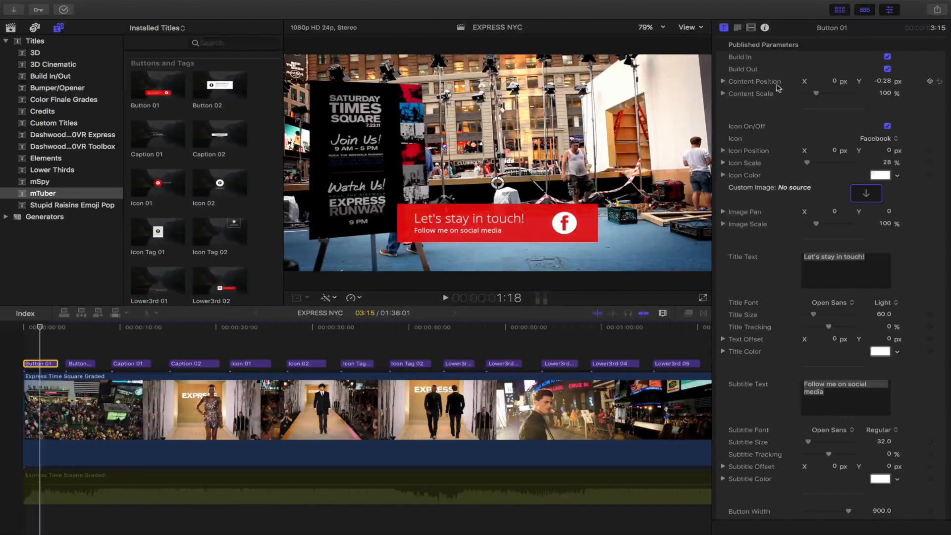
mouse_move(907, 151)
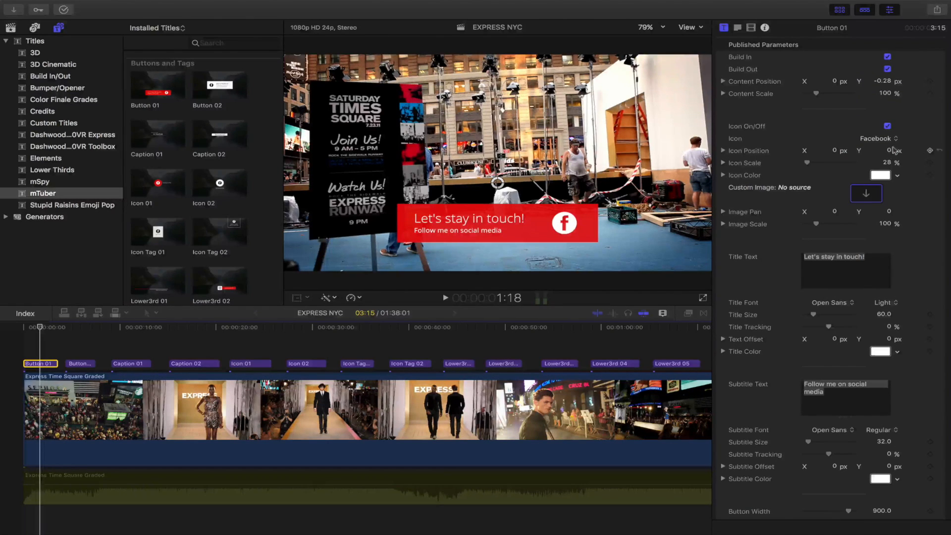
click(881, 175)
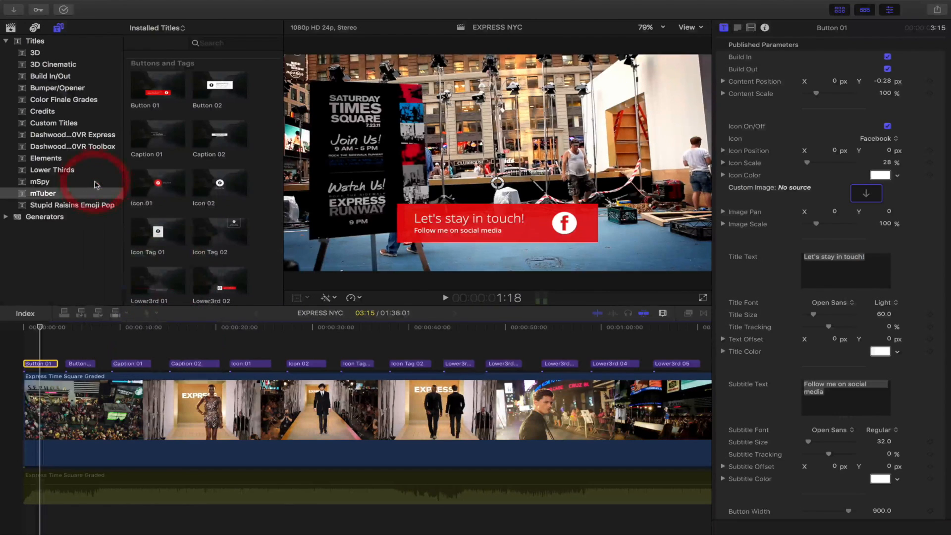
mouse_move(98, 183)
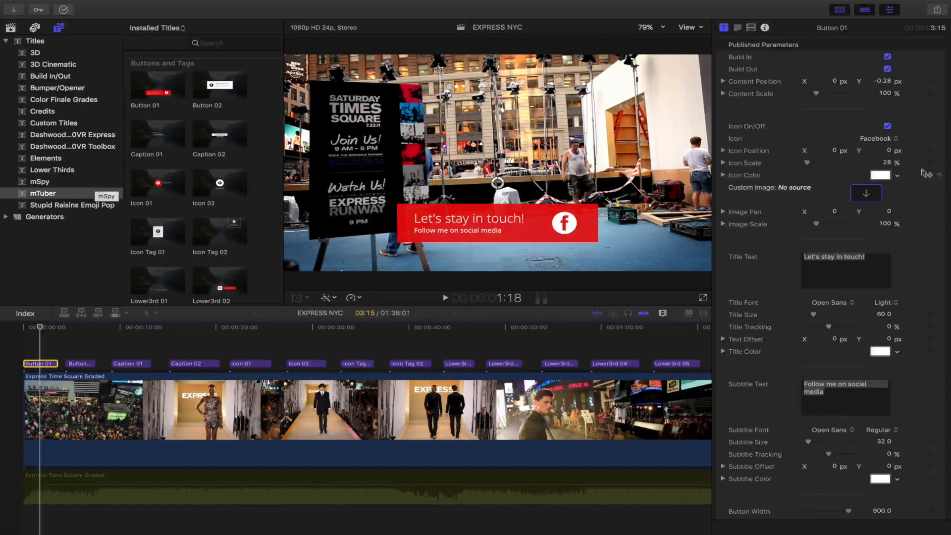
click(883, 138)
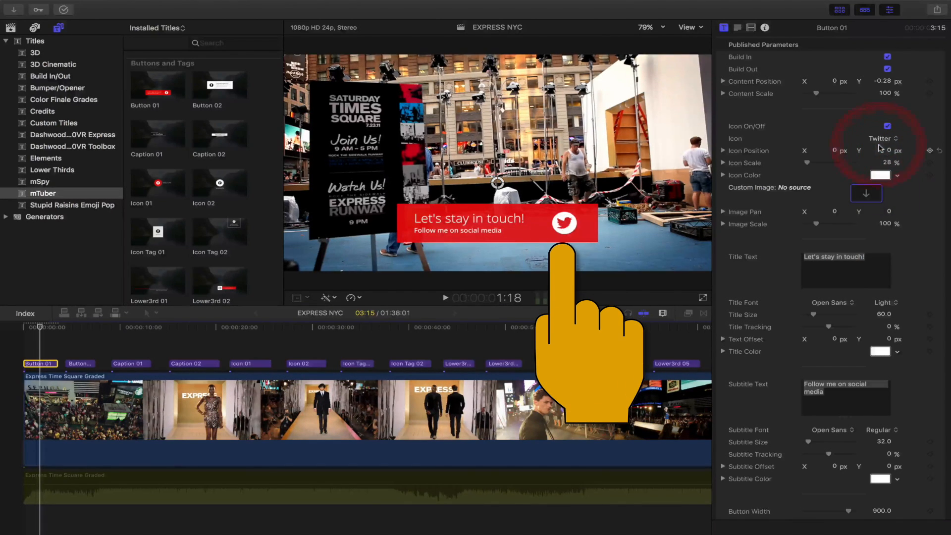
click(881, 138)
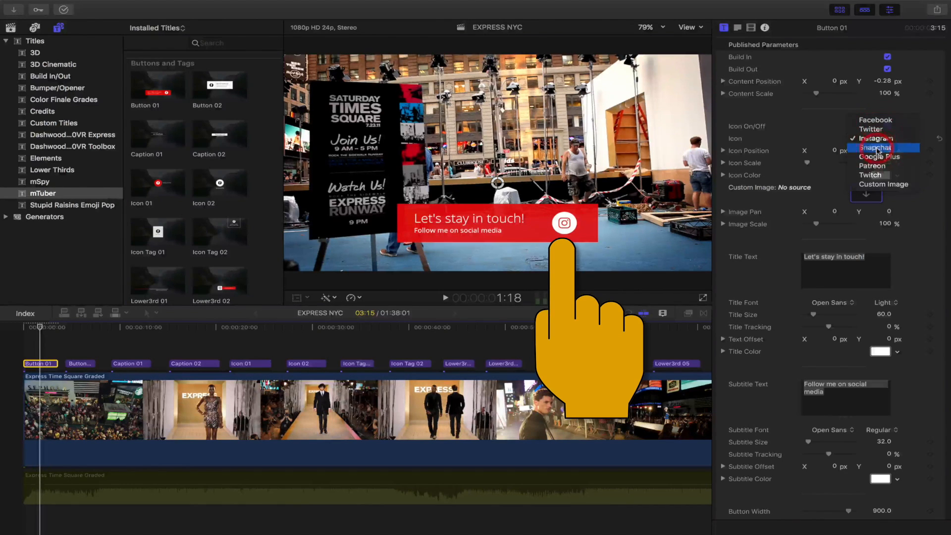
click(875, 147)
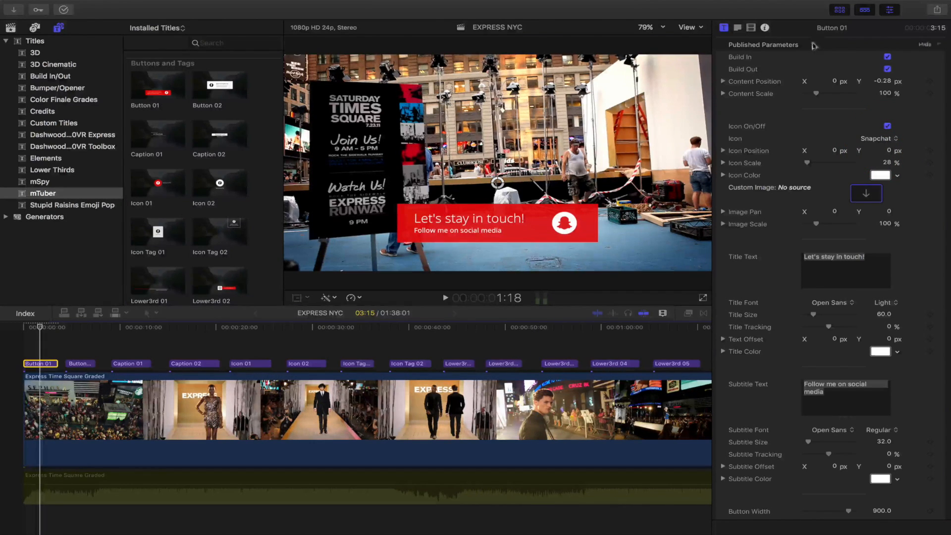
click(737, 27)
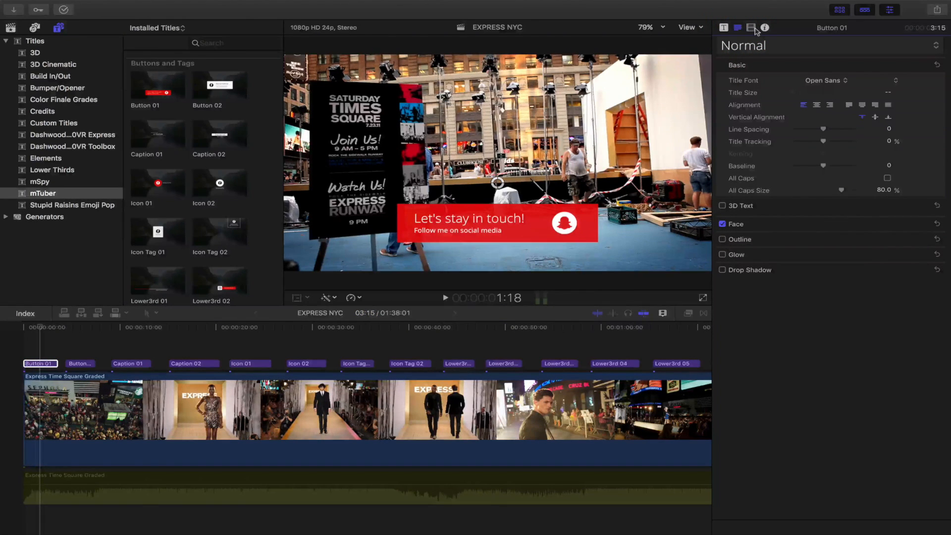
Look through the Video and Info inspectors, then return to the Title inspector.
click(751, 27)
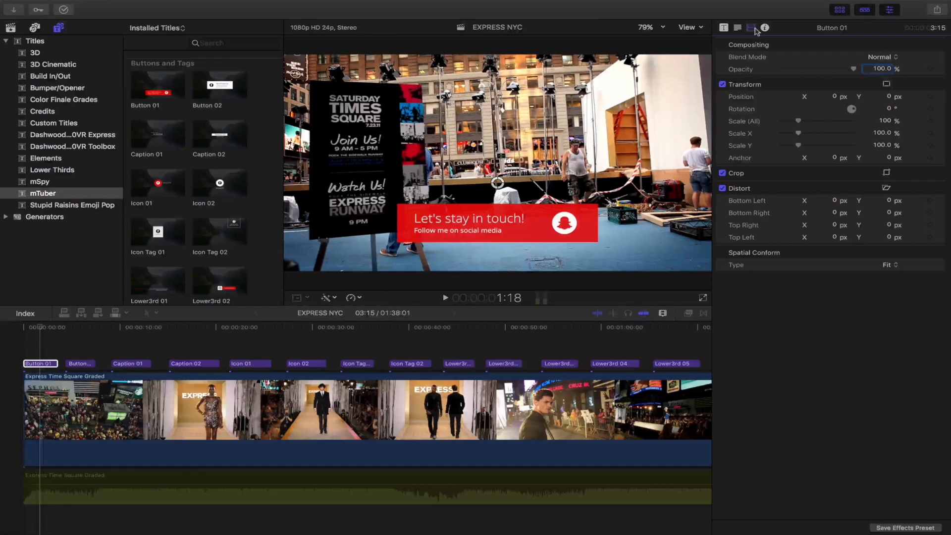
click(764, 28)
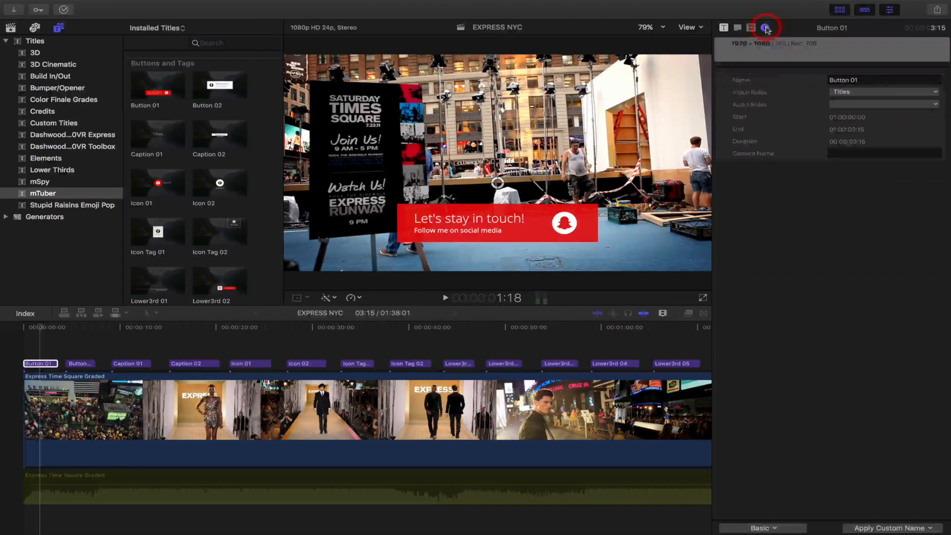
click(723, 28)
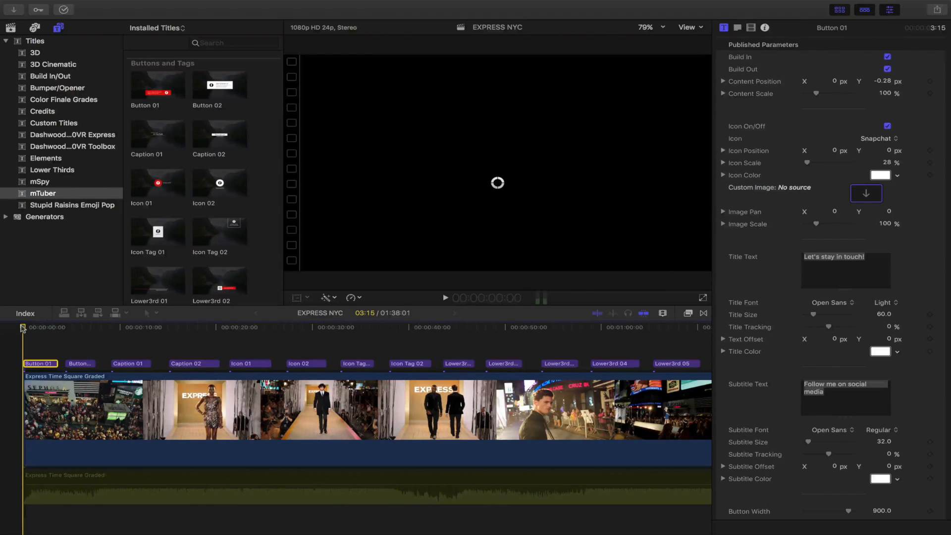
Play the project from the start through the mTuber titles up to the Quote Box.
click(443, 297)
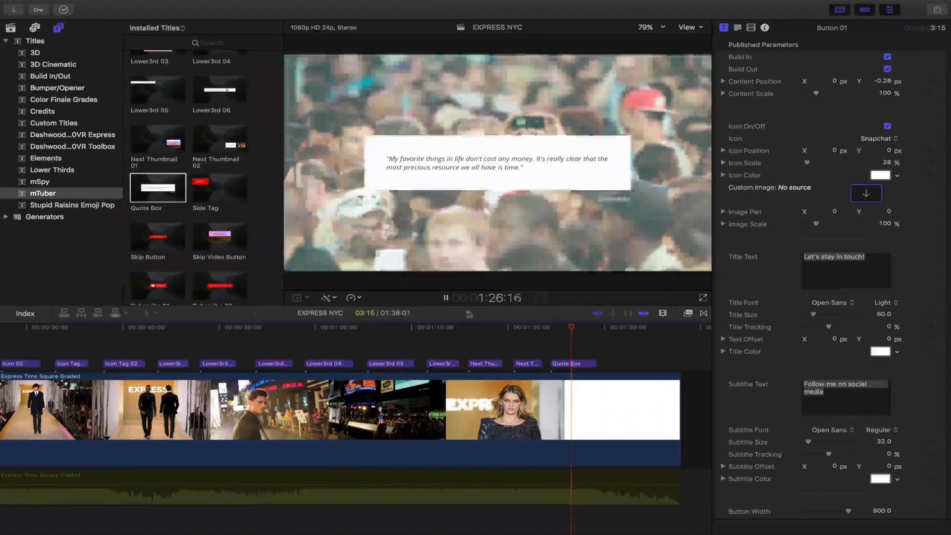
Stop playback, replay the Side Tag, Skip Button and Subscribe titles, then stop again.
click(445, 298)
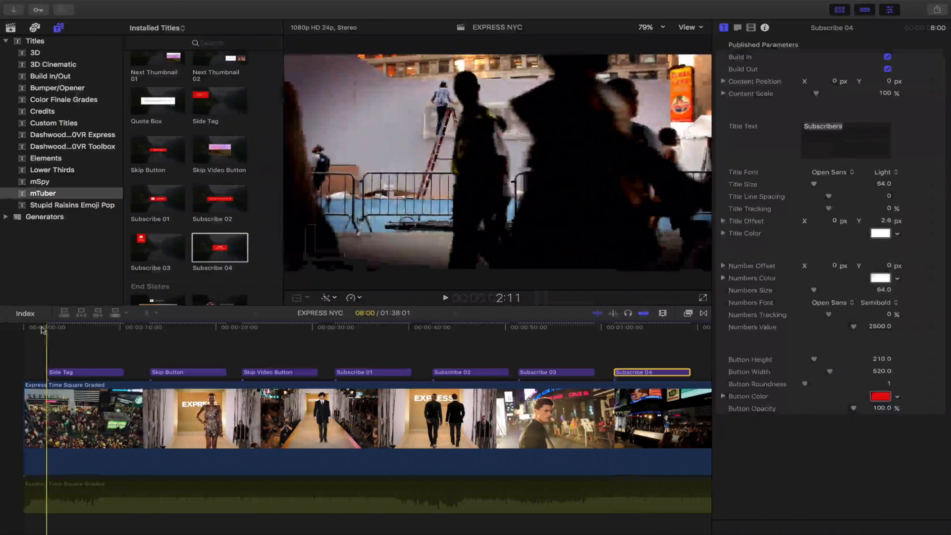
click(445, 297)
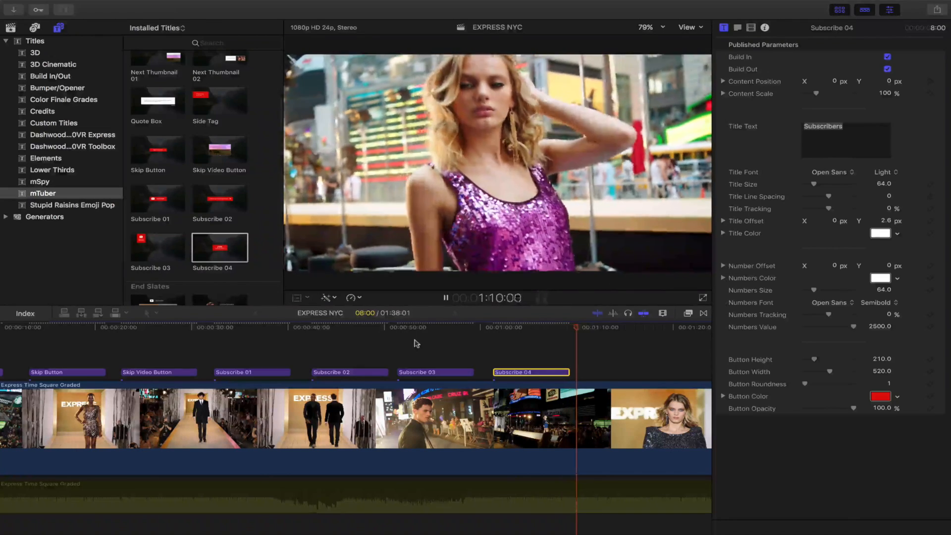
click(445, 298)
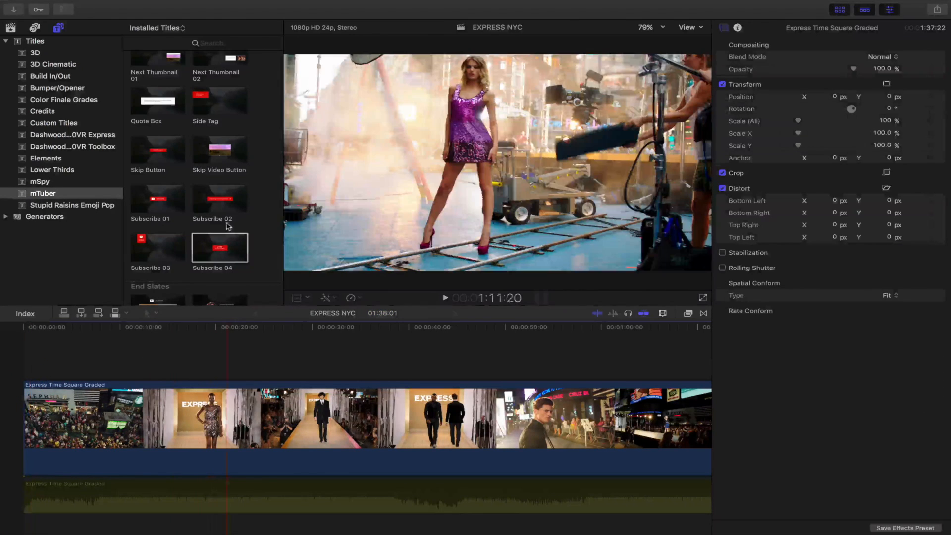
Scroll the mTuber titles browser through the End Slate templates.
scroll(down, 3)
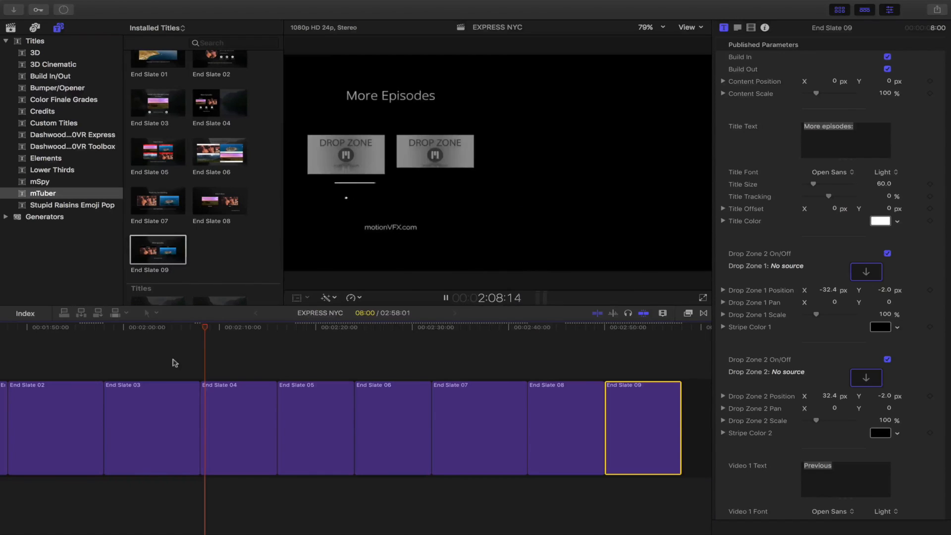
Let End Slate 09 finish playing, then switch back to the plain demo footage timeline.
click(446, 298)
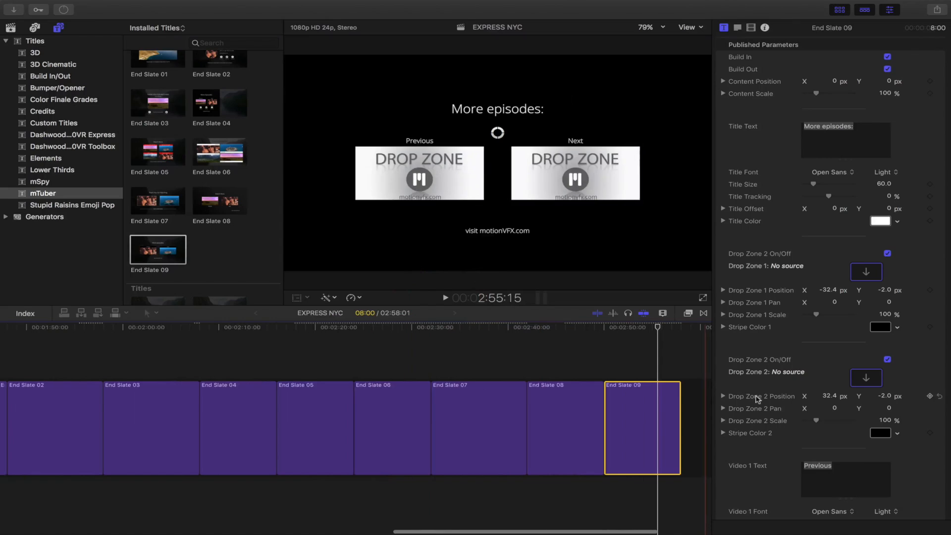
click(52, 425)
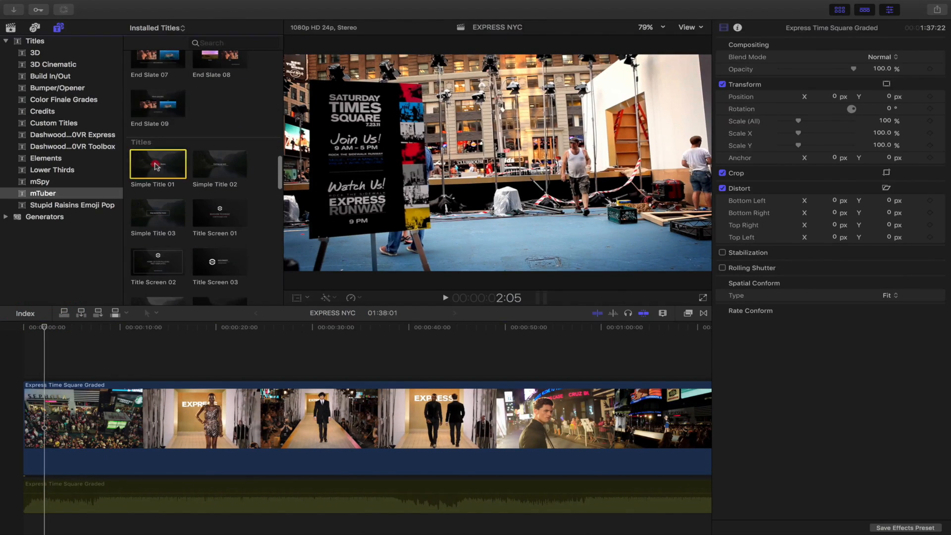
Scroll to Title Screen 05 and add it to the timeline over the footage.
scroll(down, 3)
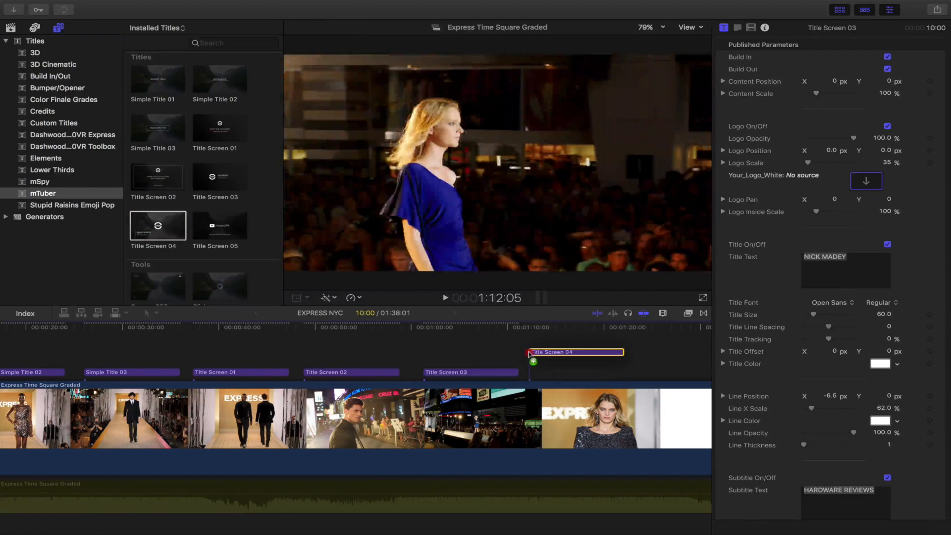
click(219, 226)
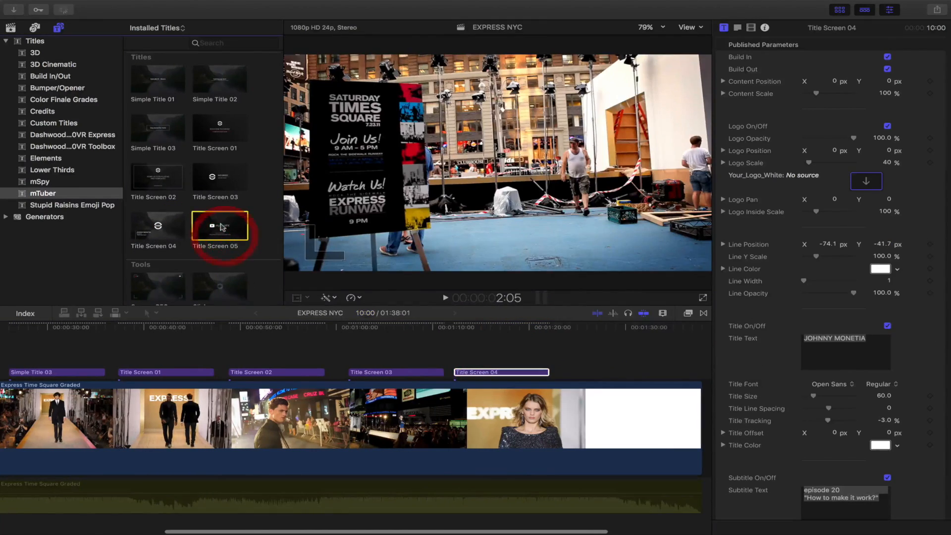
click(218, 226)
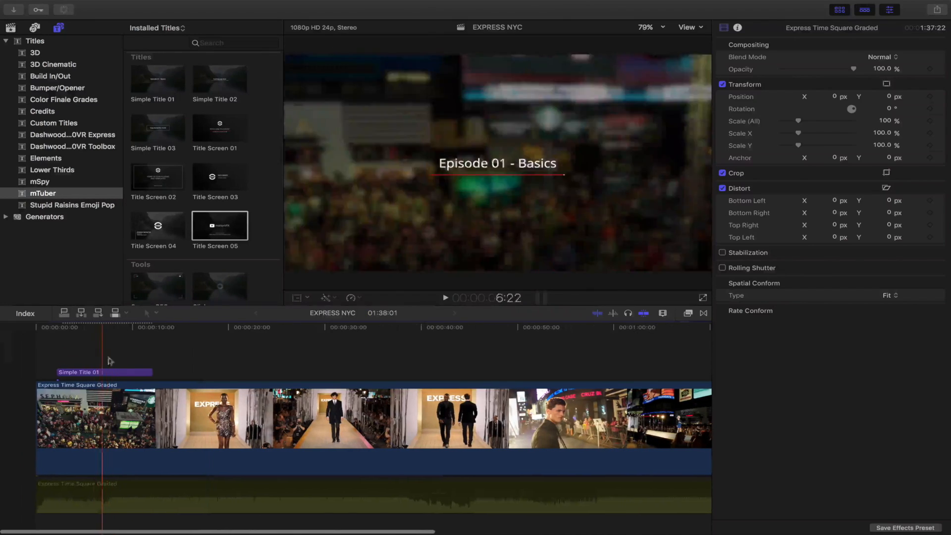
Add Camera REC, Select Circle and Select Frame templates in a row, then return to the start.
click(119, 358)
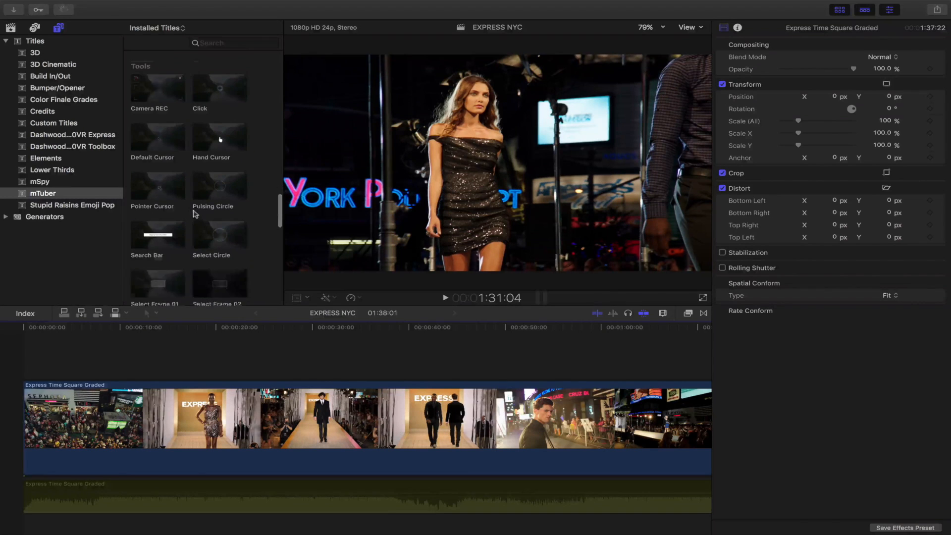
click(157, 88)
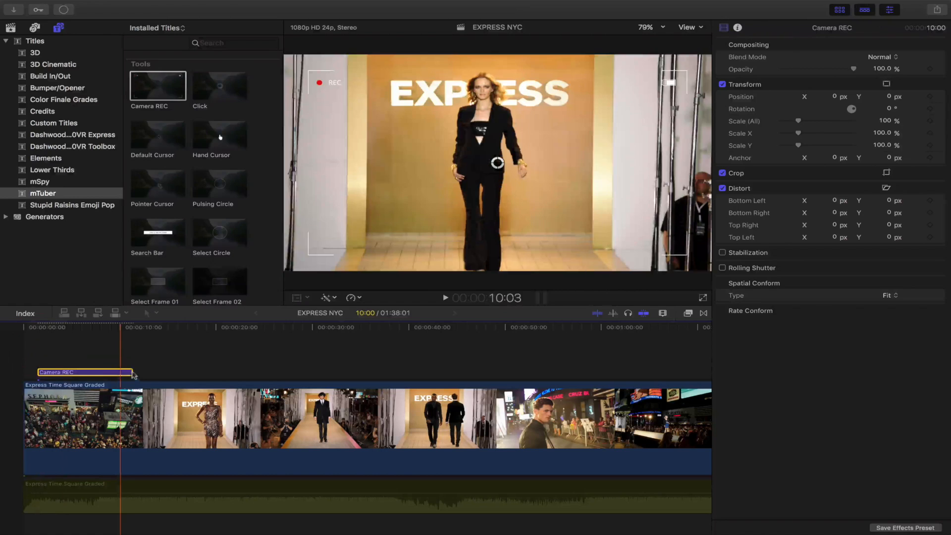
click(737, 27)
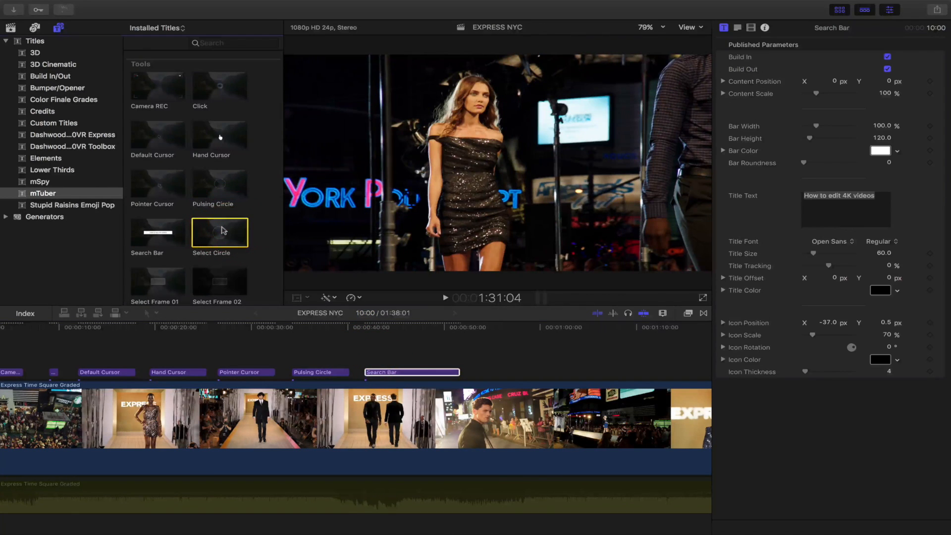
click(472, 372)
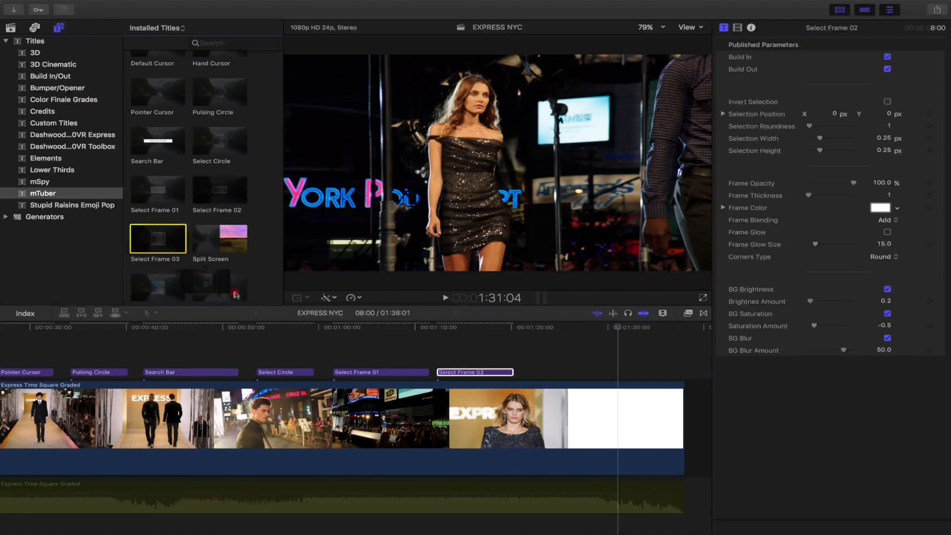
click(157, 237)
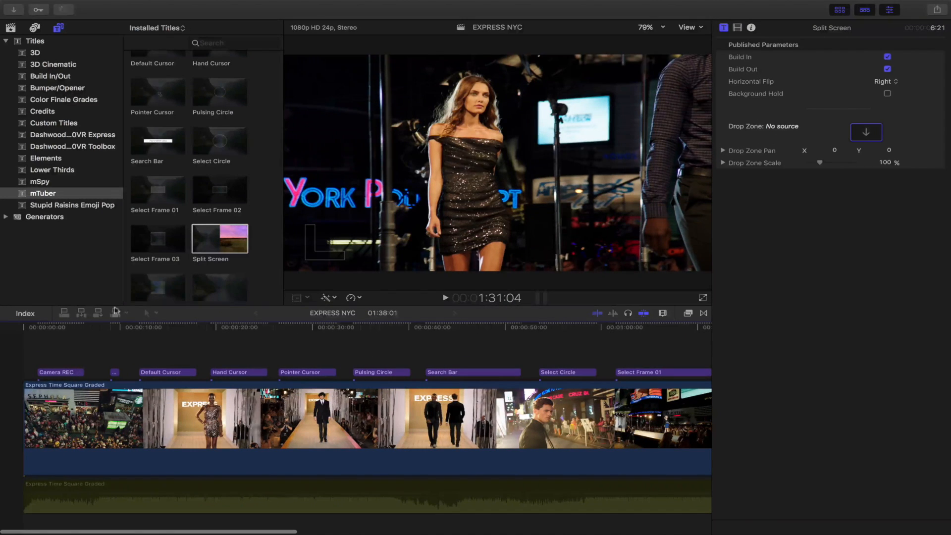
click(37, 327)
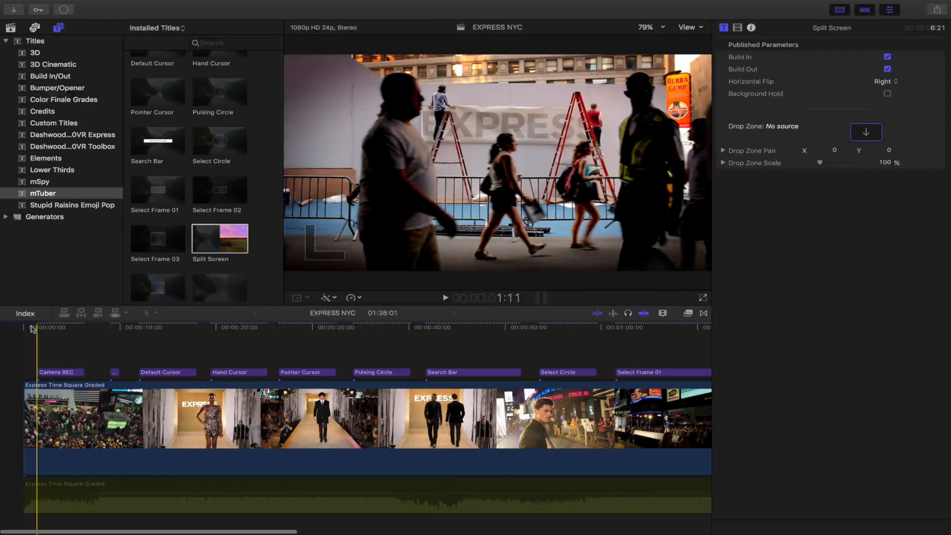
Play back the Tools titles, moving the playhead partway and resuming through Select Frame 03.
scroll(down, 3)
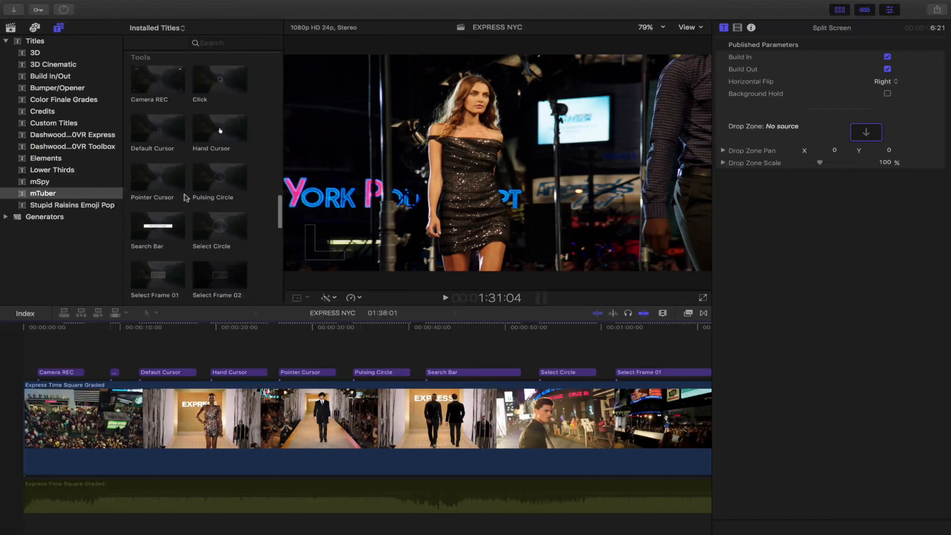
scroll(up, 3)
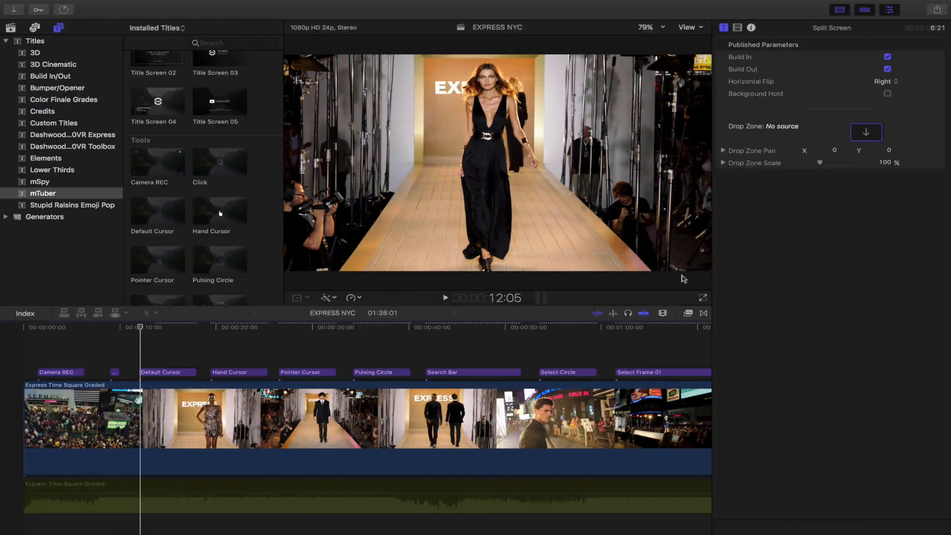
mouse_move(665, 273)
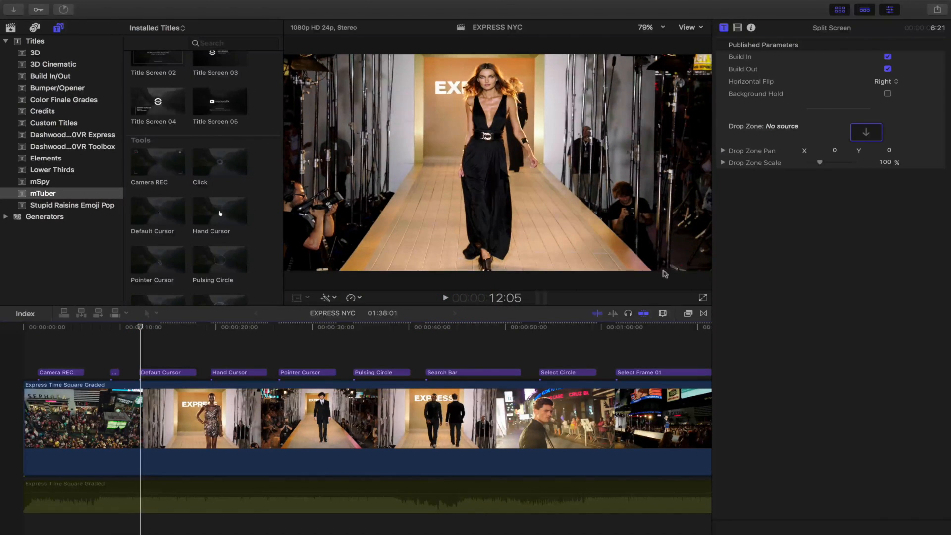
click(446, 298)
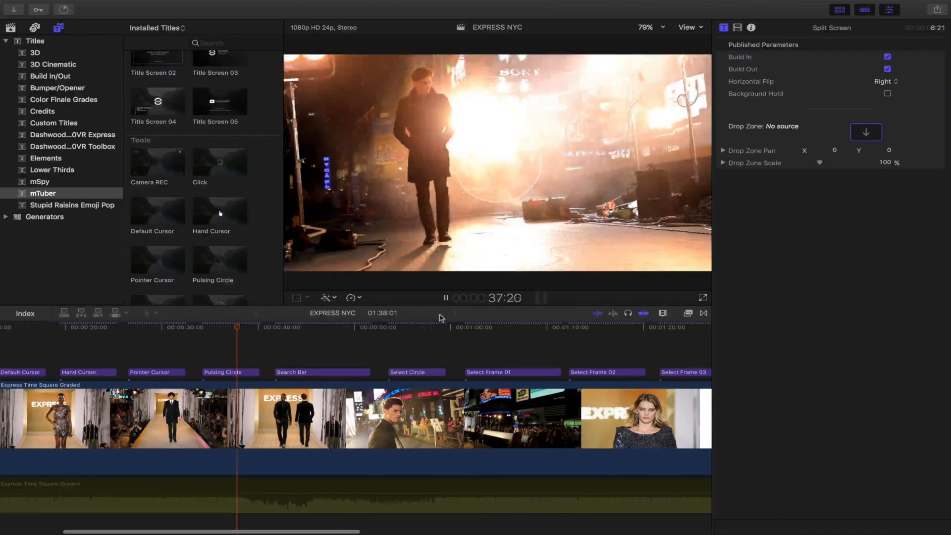
click(273, 327)
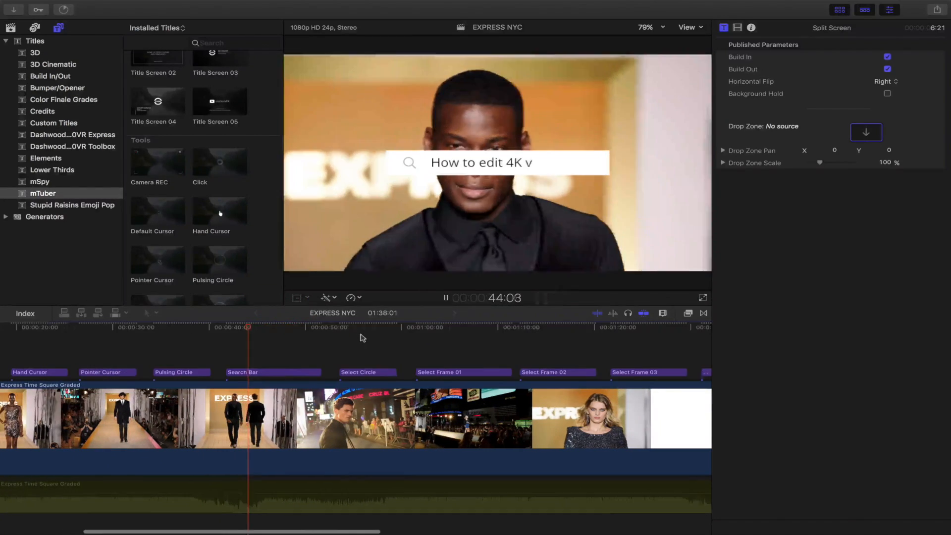
click(446, 297)
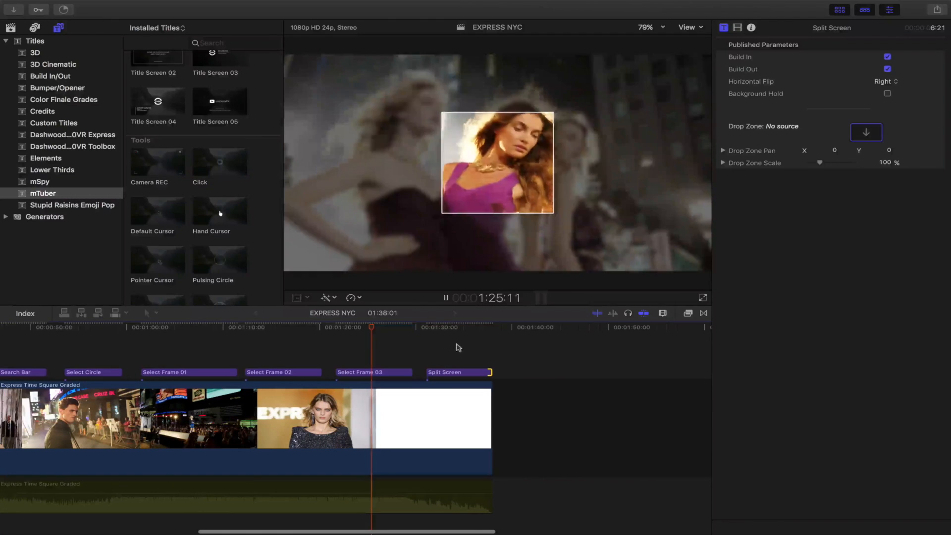
click(419, 330)
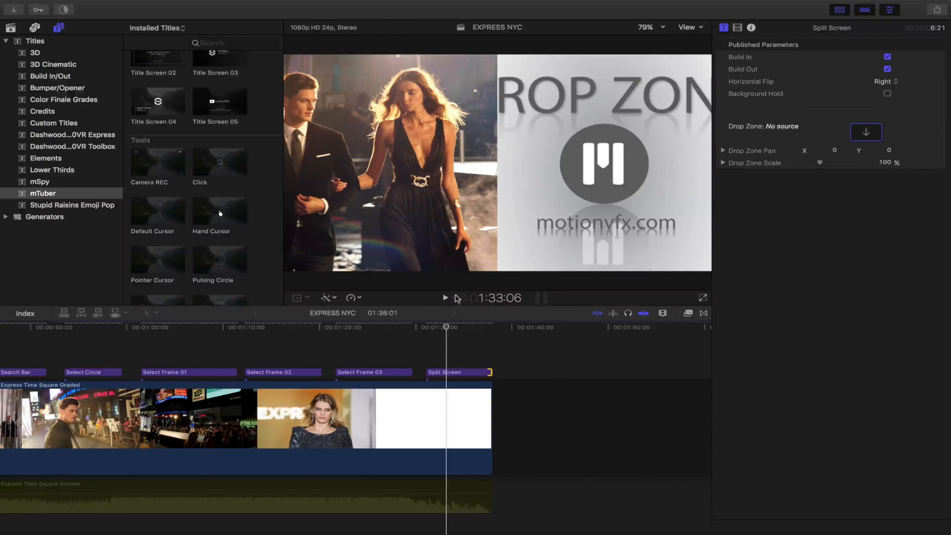
Play and stop the Split Screen title preview, then scroll the titles browser.
click(444, 297)
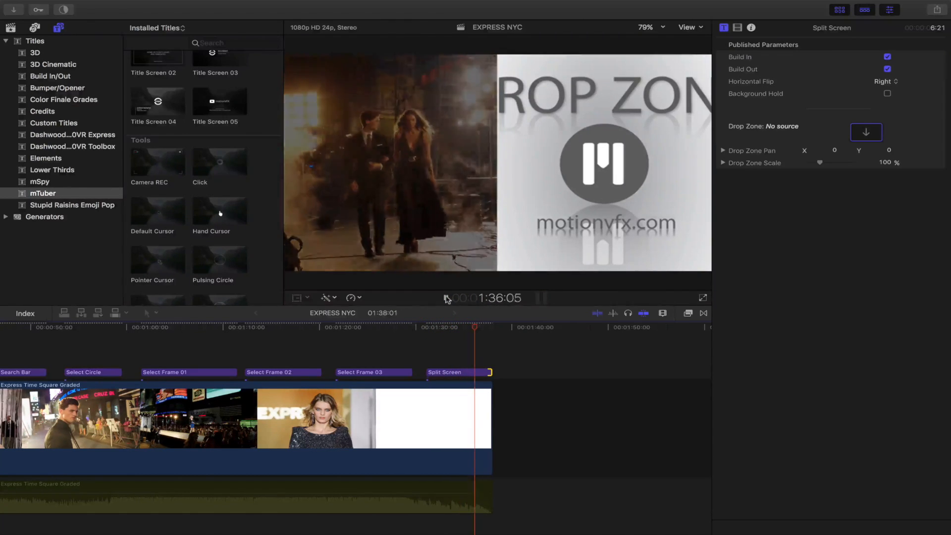
click(445, 297)
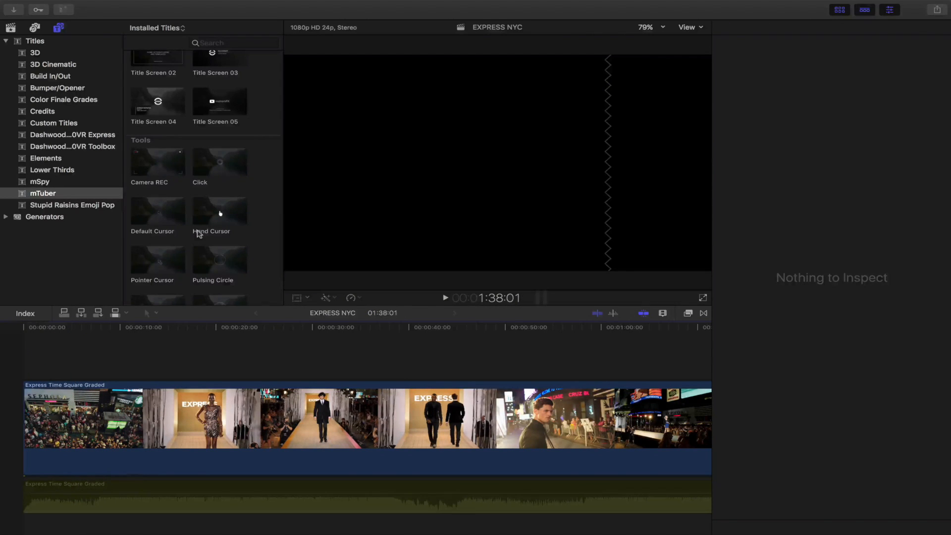
scroll(down, 3)
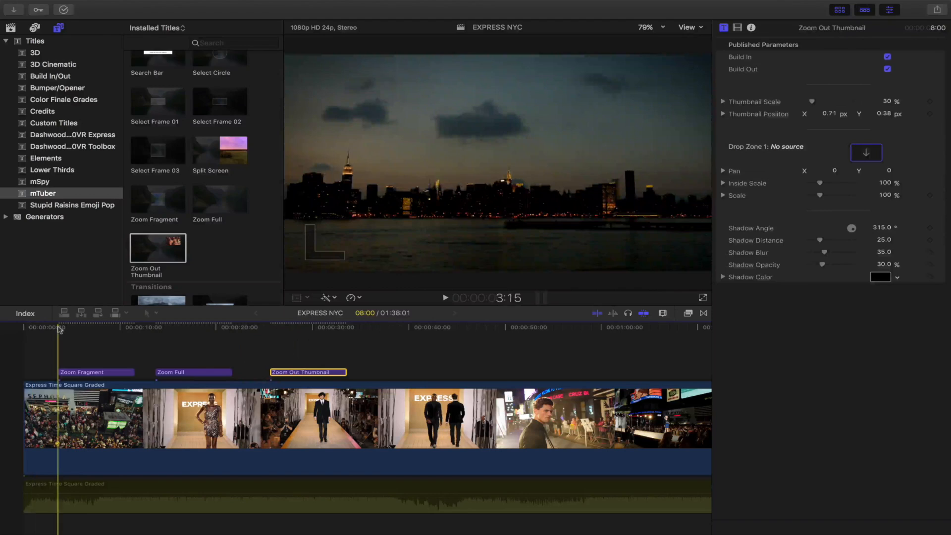
Select a zoom title in the timeline, then scroll down the titles browser.
click(445, 298)
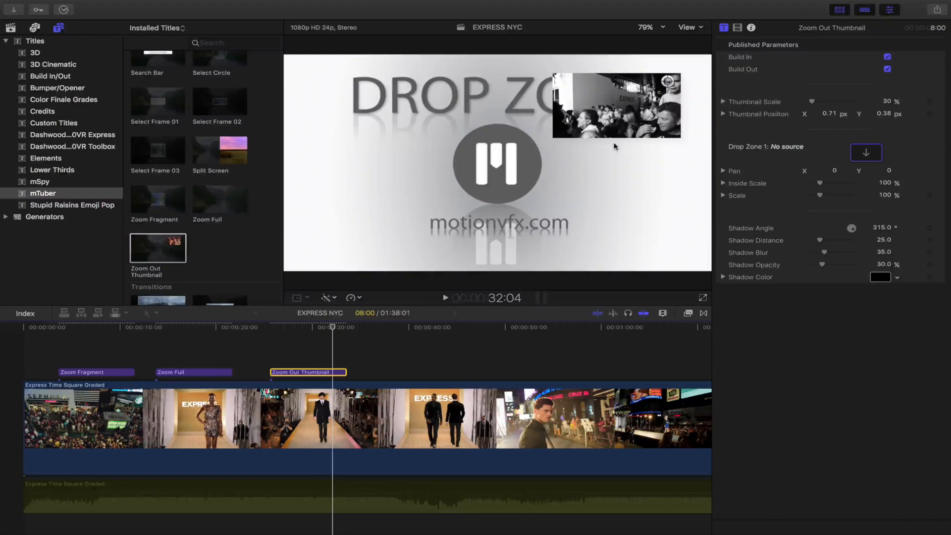
mouse_move(249, 211)
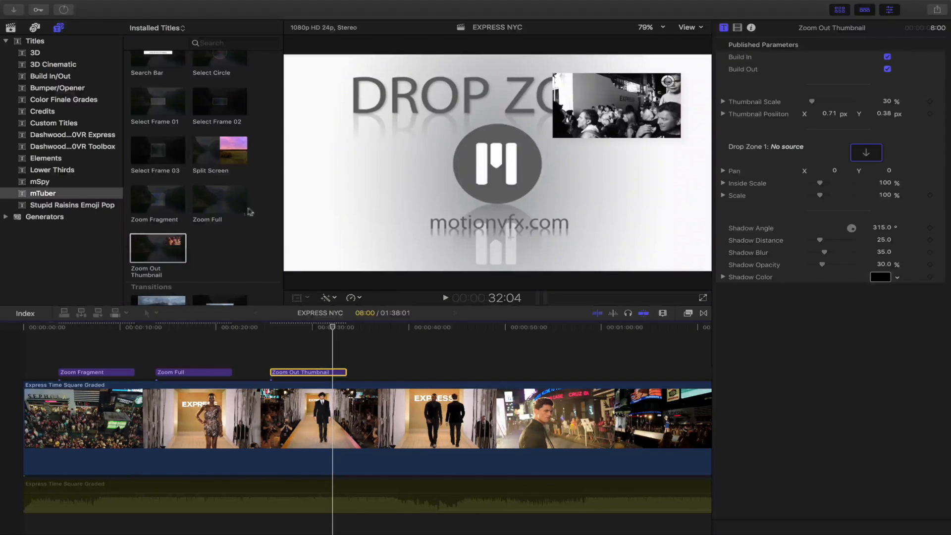
mouse_move(436, 133)
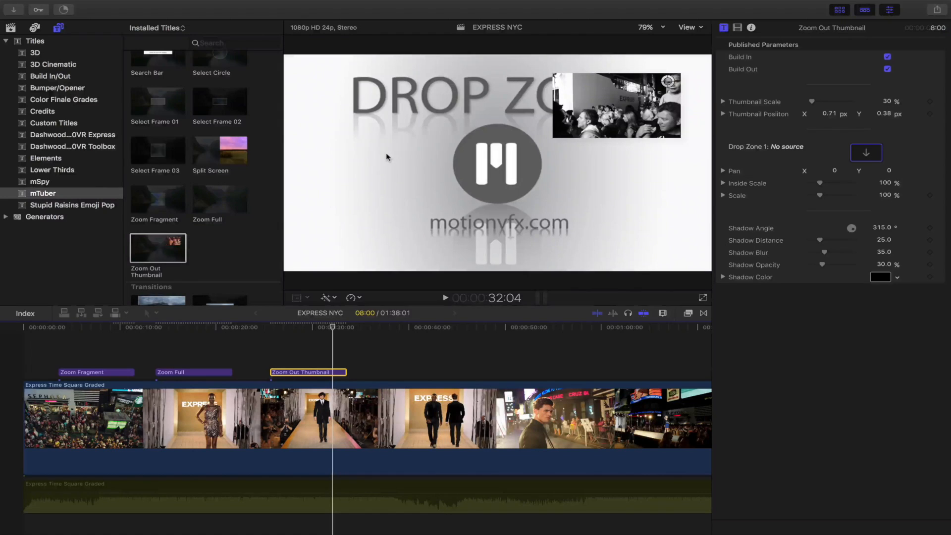
mouse_move(629, 60)
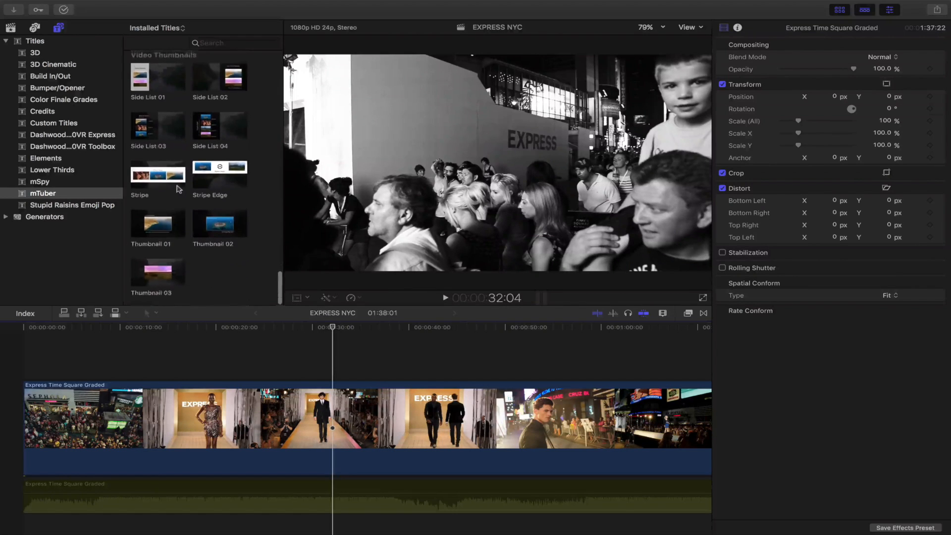
scroll(down, 3)
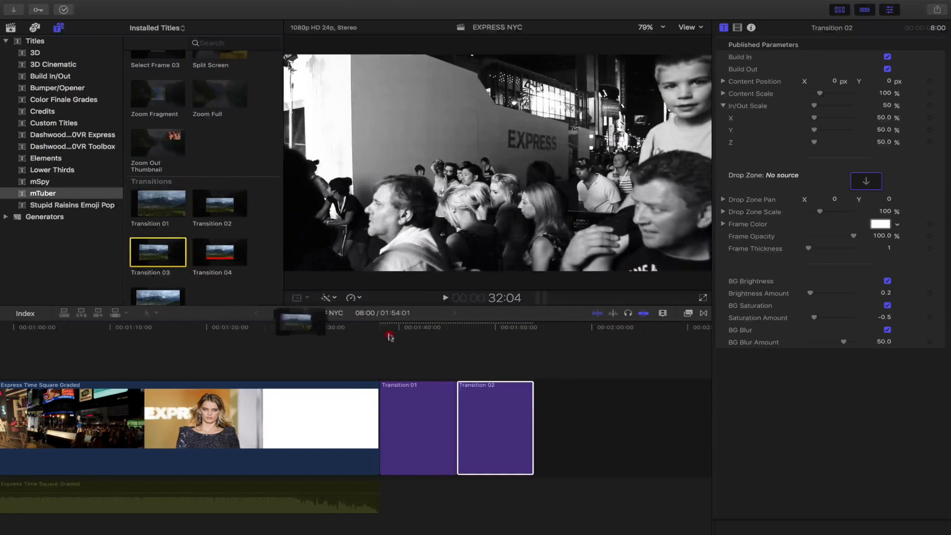
Select the Transition title to place after the end of the footage.
click(219, 251)
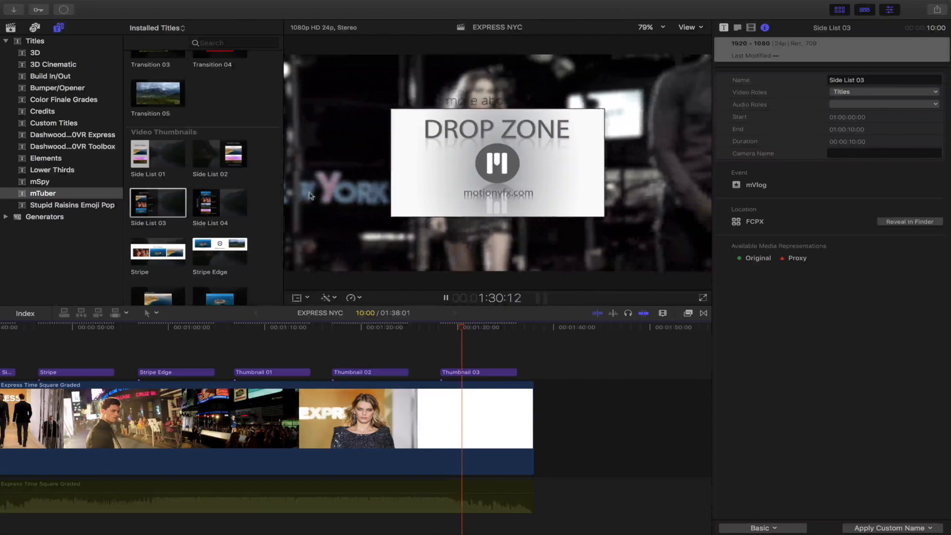
Scroll down the titles browser to reach the Video Thumbnails titles.
scroll(down, 3)
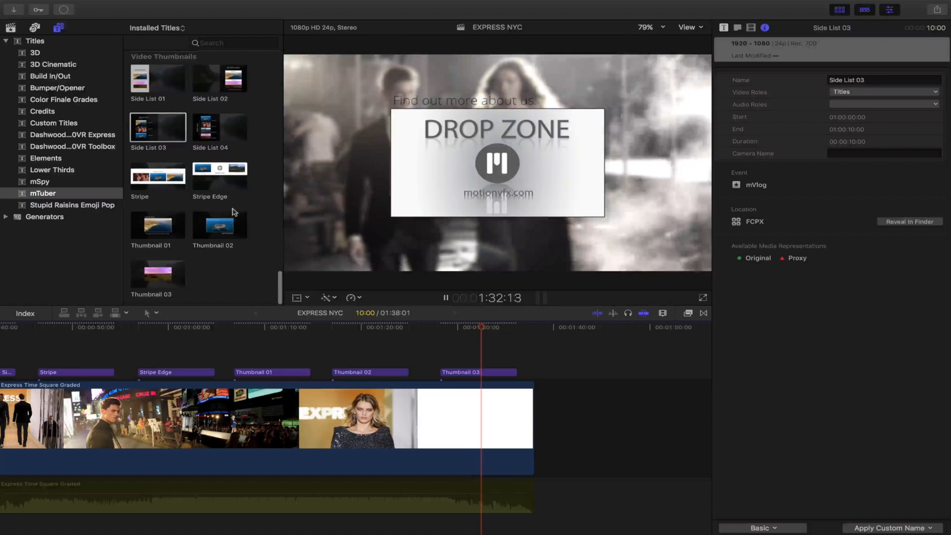